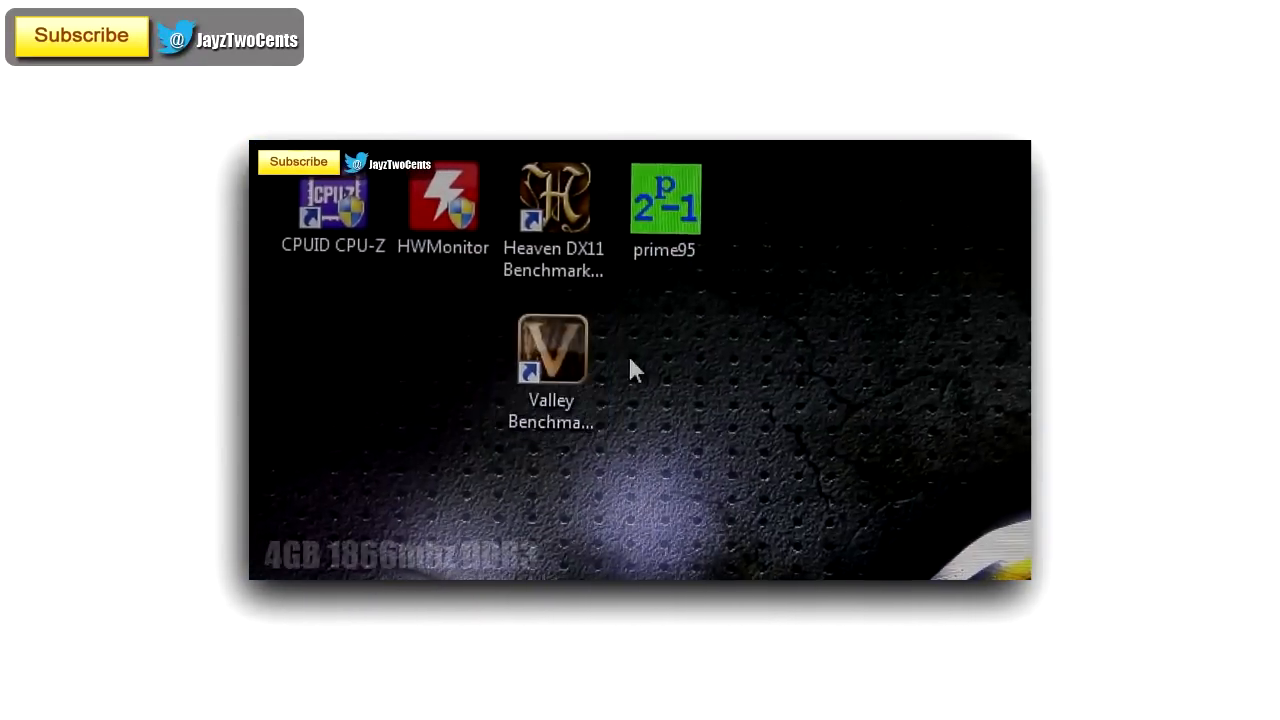
# Step: Launch the Unigine Valley Benchmark from its desktop shortcut
pyautogui.doubleClick(552, 348)
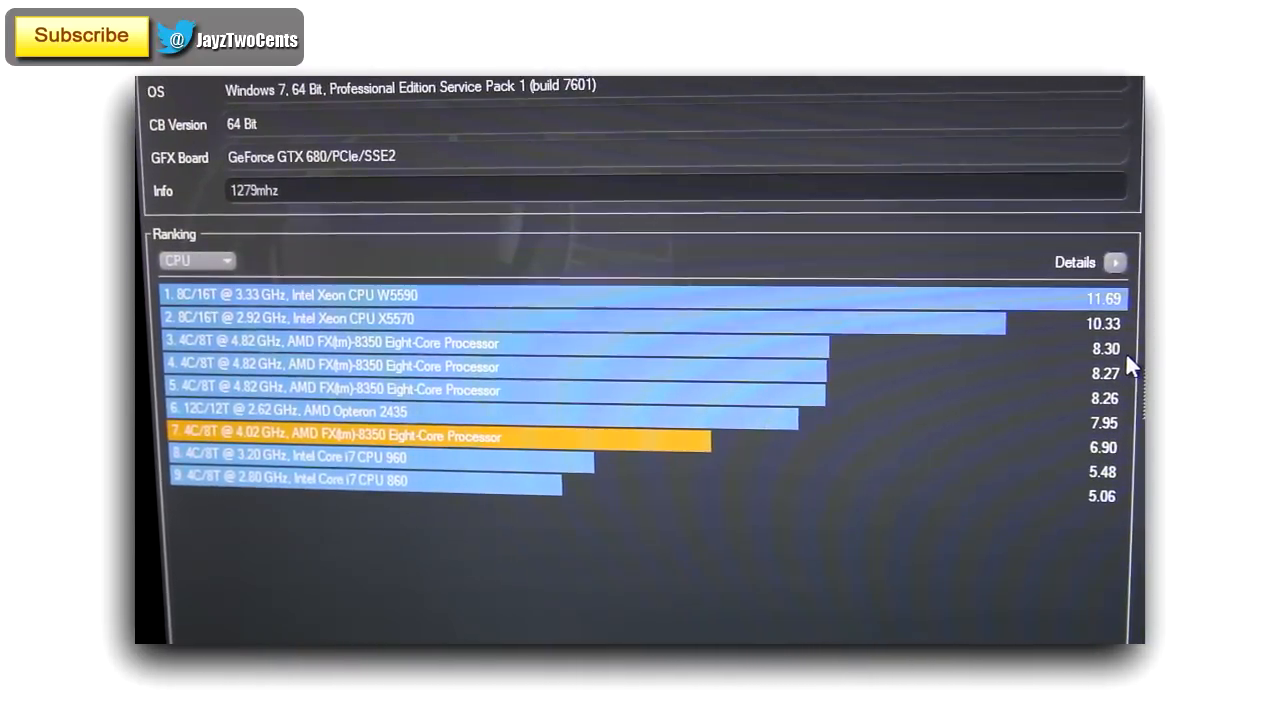
# Step: Scroll the CPU ranking list to compare the FX-8350's 6.90 against other processors
pyautogui.scroll(3)
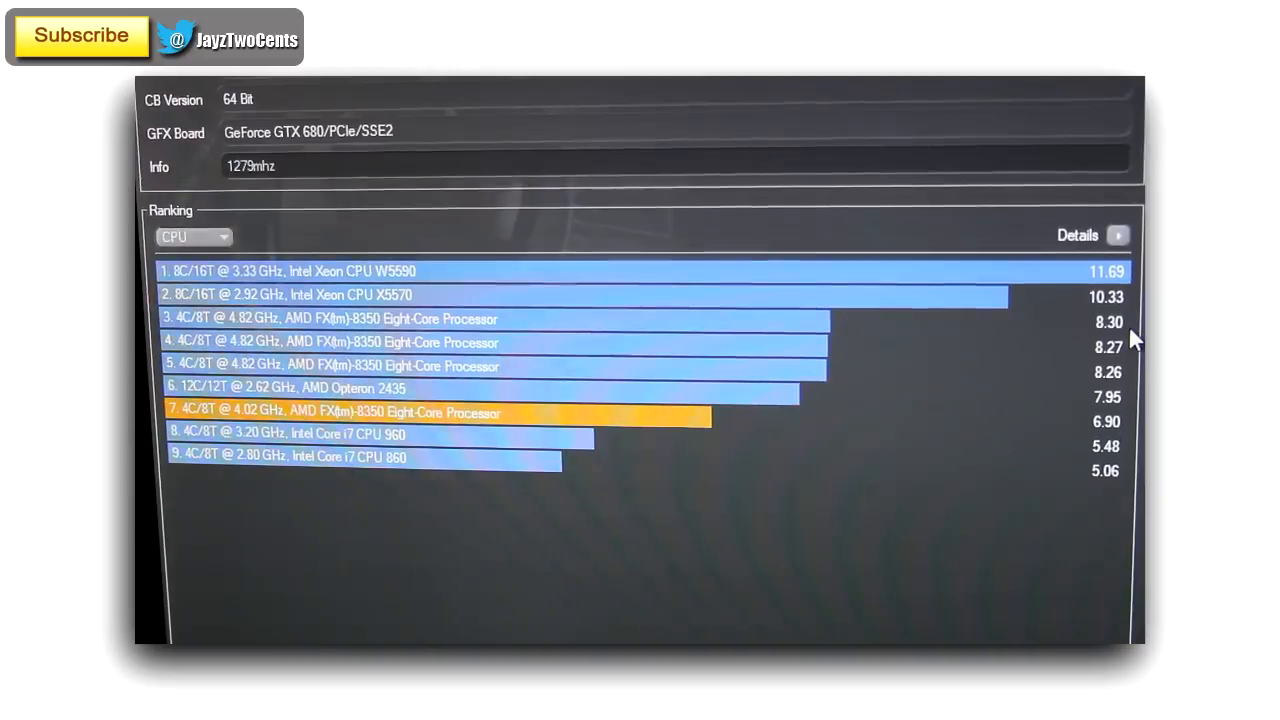